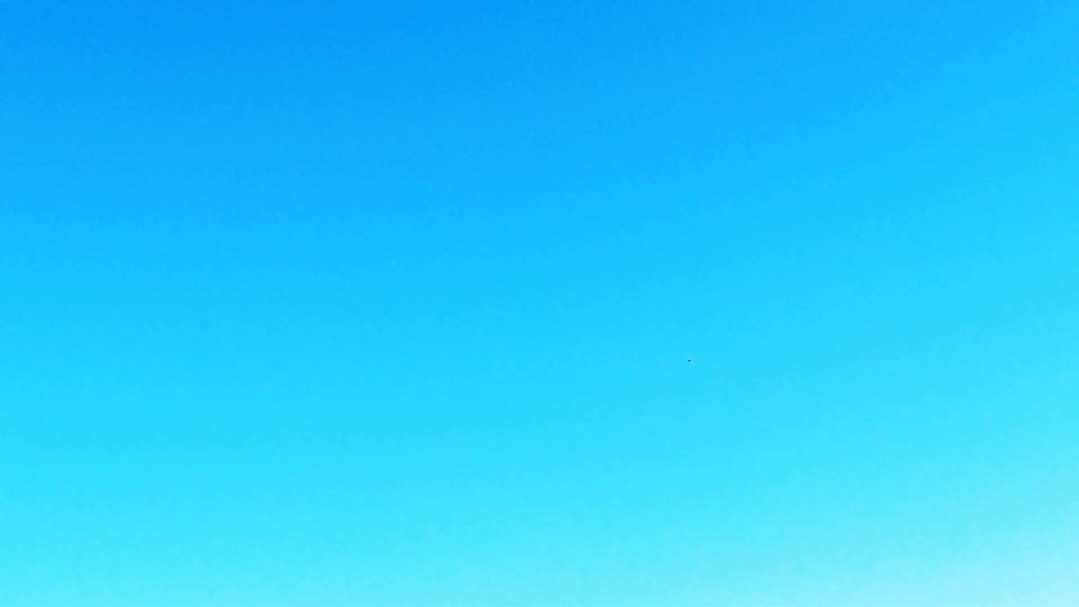
pyautogui.moveTo(715, 406)
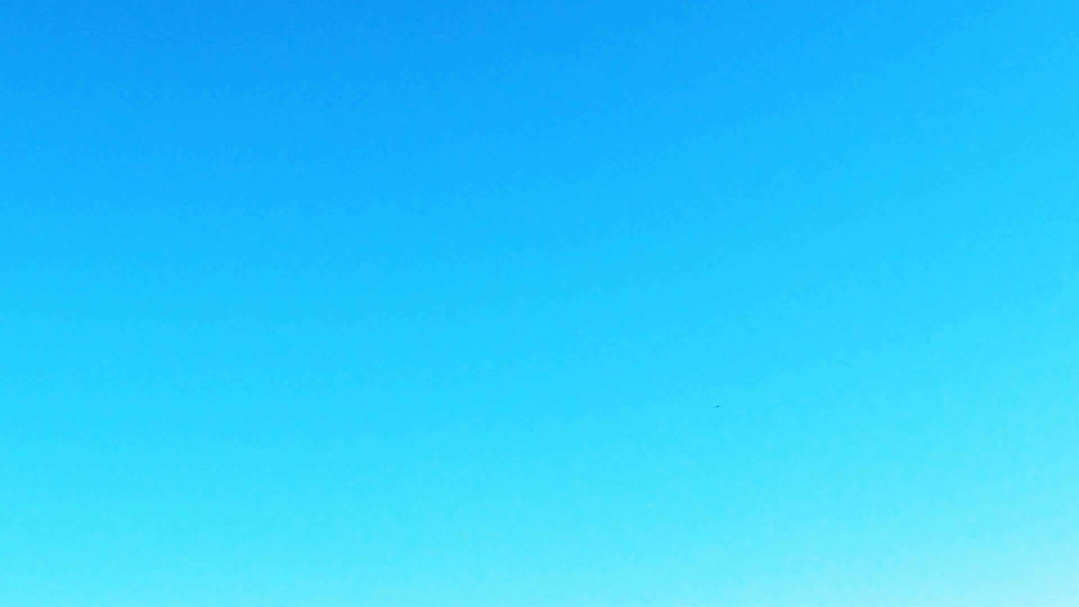